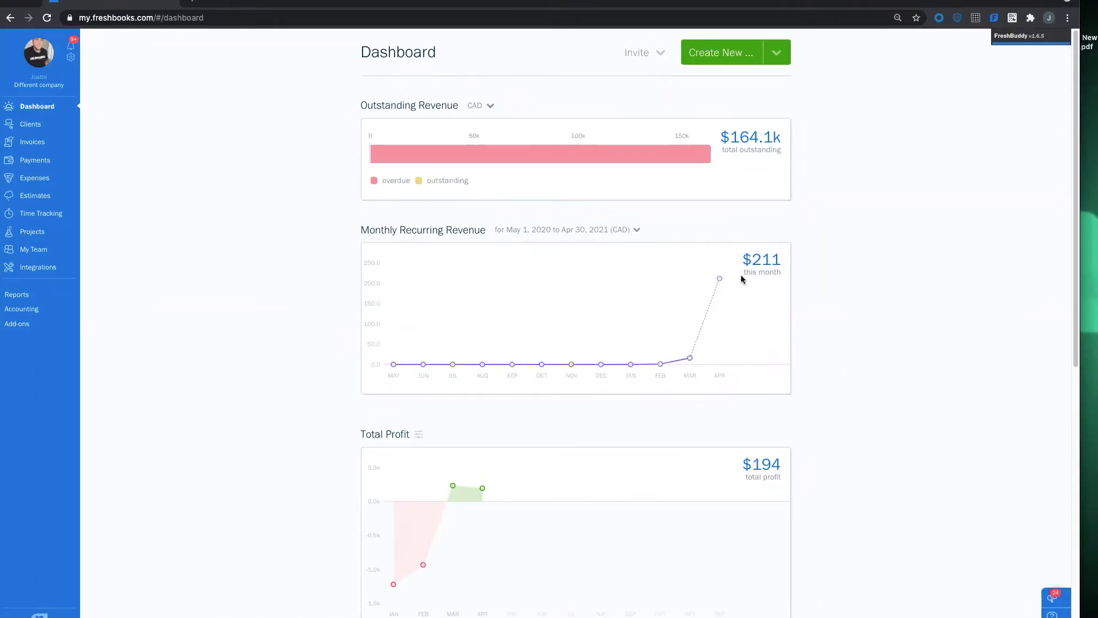
pyautogui.moveTo(168, 105)
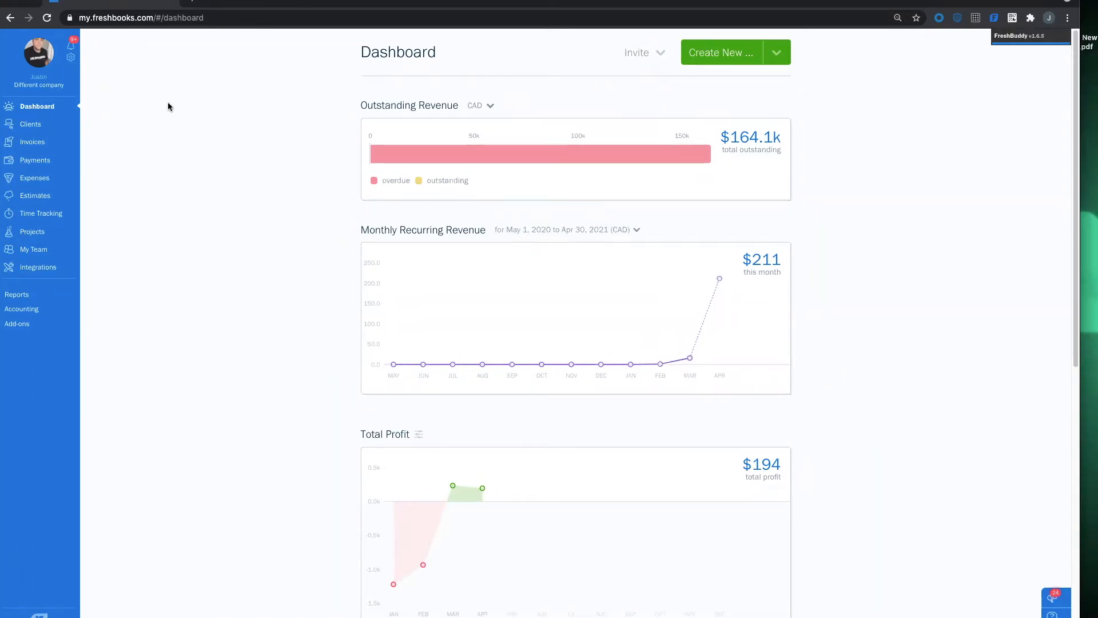
# - Bring up the account menu from the settings gear under the profile picture
pyautogui.click(71, 57)
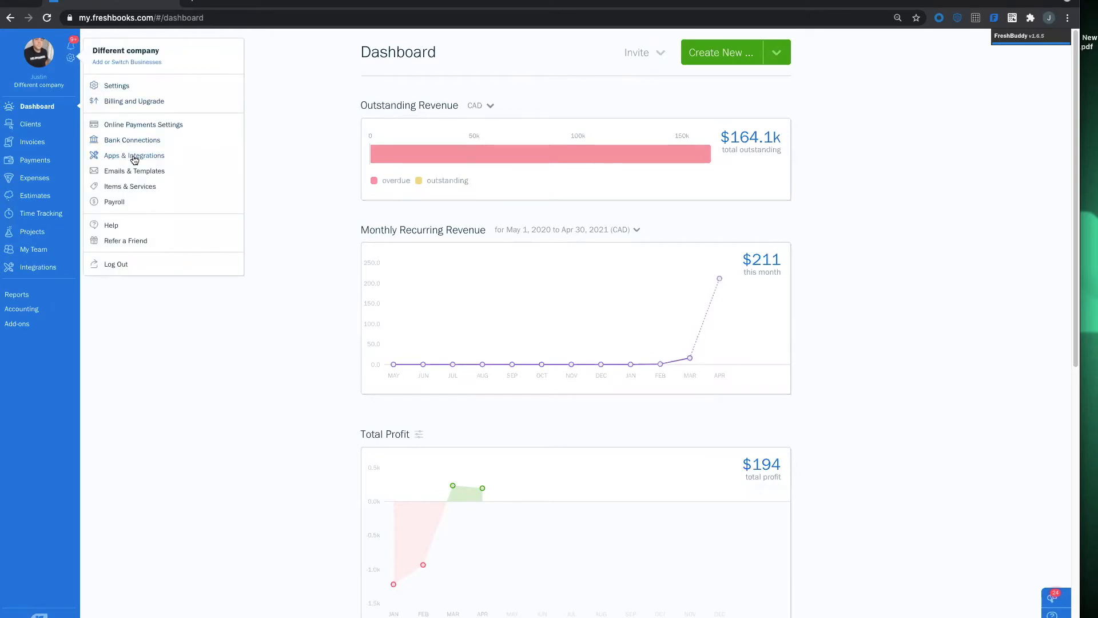
# - Install Income Importer from Available Apps and allow it access to the FreshBooks account
pyautogui.click(132, 155)
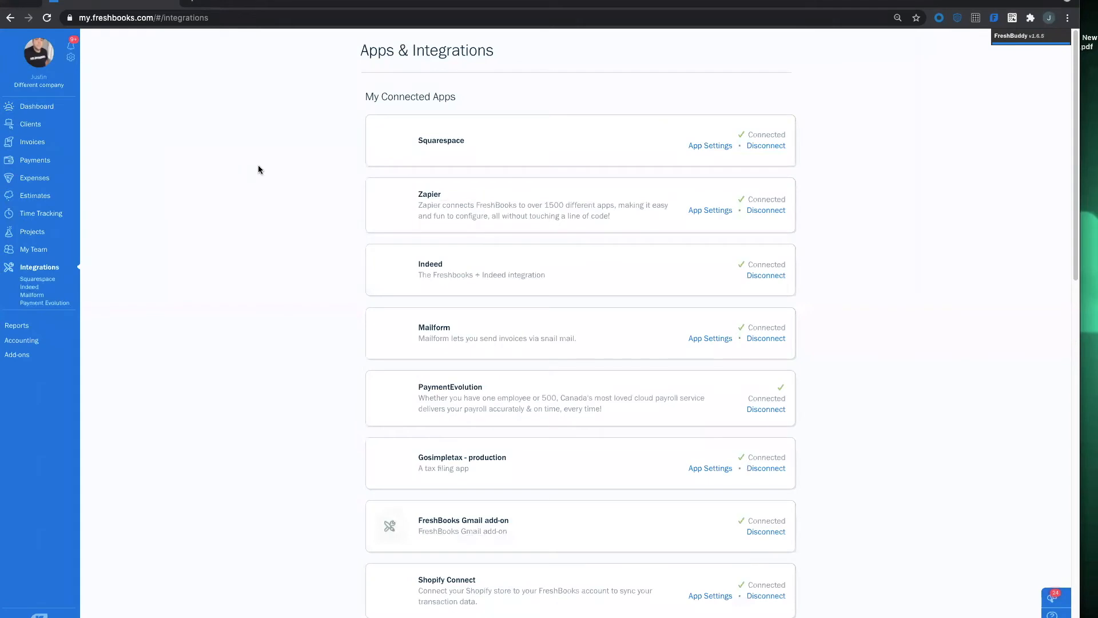
pyautogui.scroll(-3)
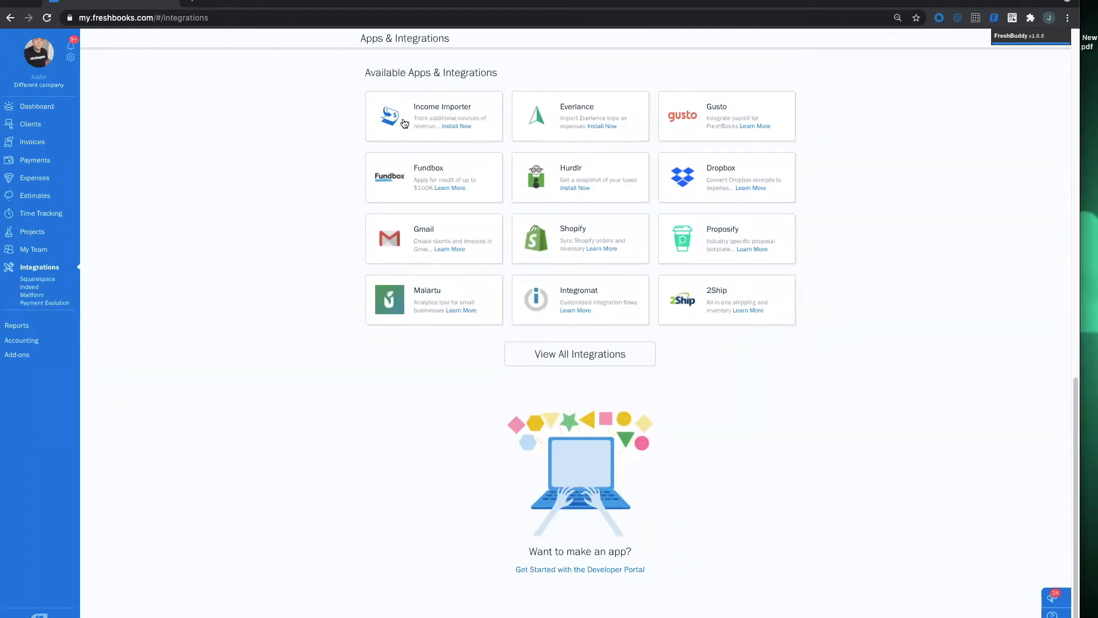
pyautogui.moveTo(449, 131)
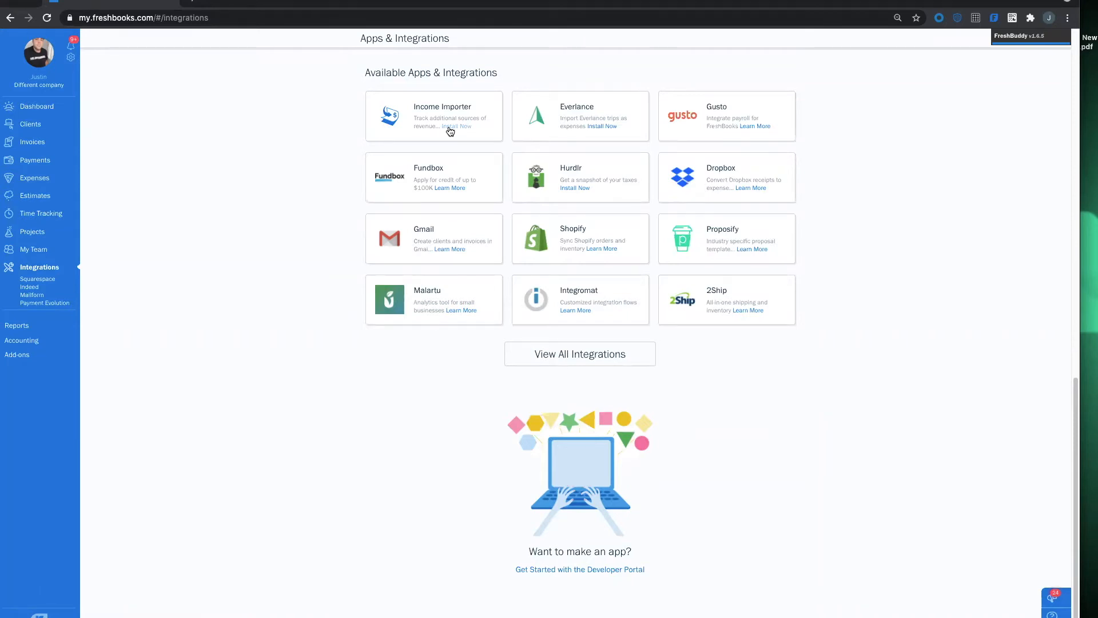
pyautogui.click(457, 127)
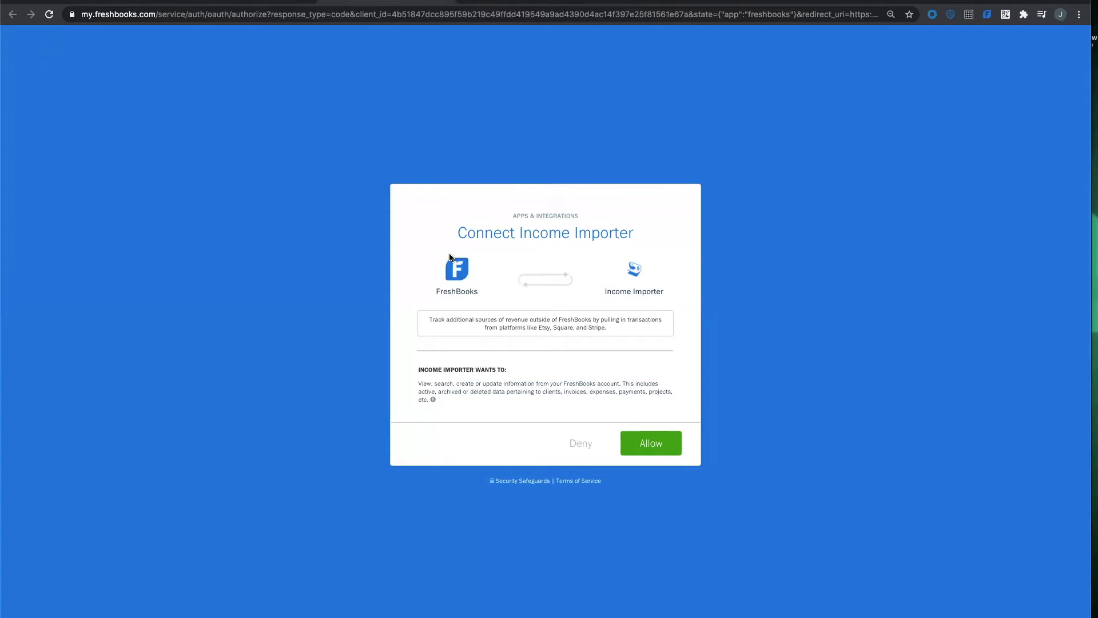
pyautogui.click(650, 443)
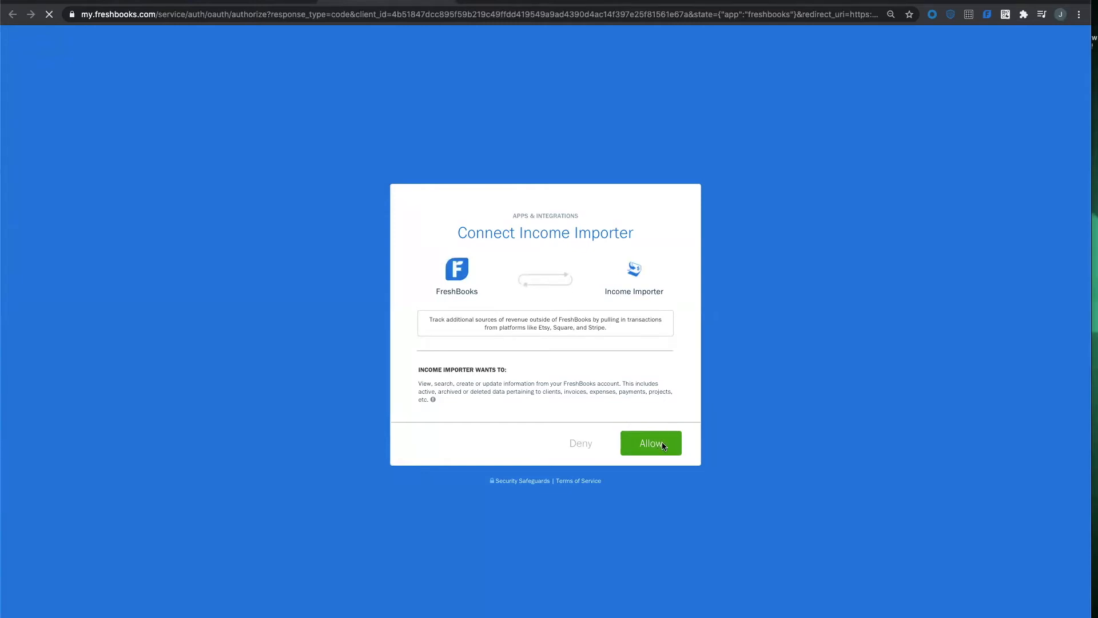
pyautogui.click(650, 443)
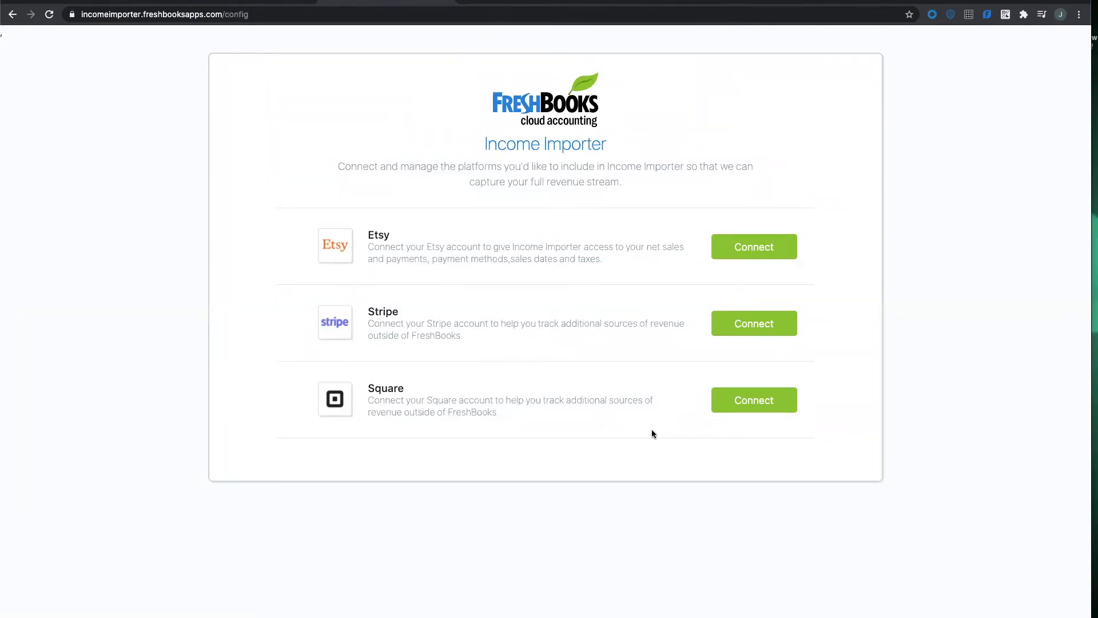
pyautogui.moveTo(729, 414)
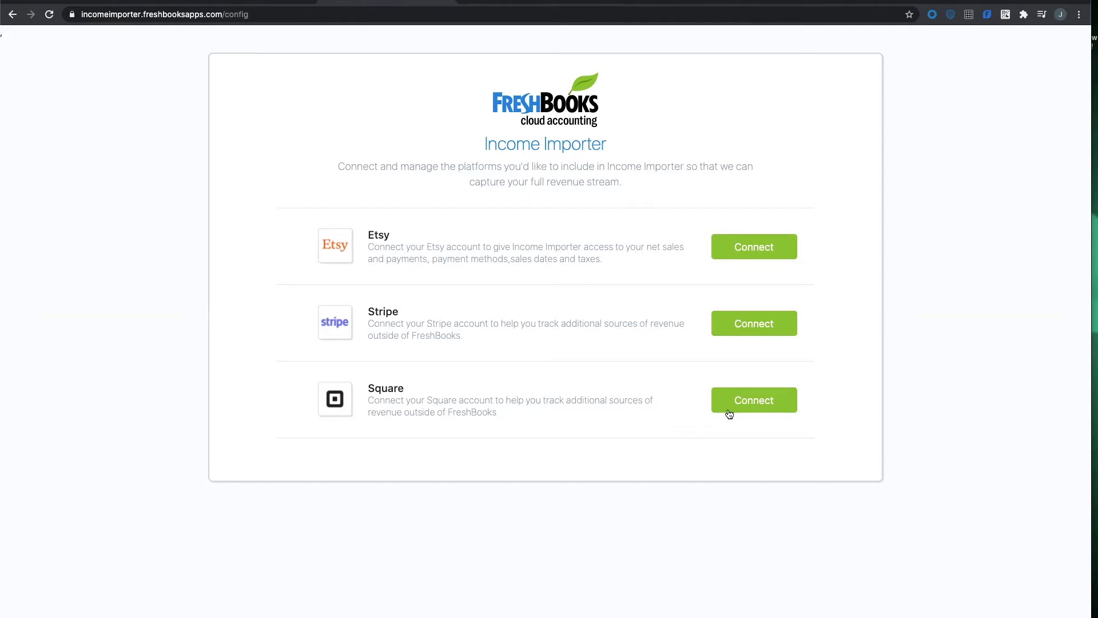
# - Connect Square to Income Importer, signing in and allowing access to profile, orders and payments
pyautogui.click(754, 401)
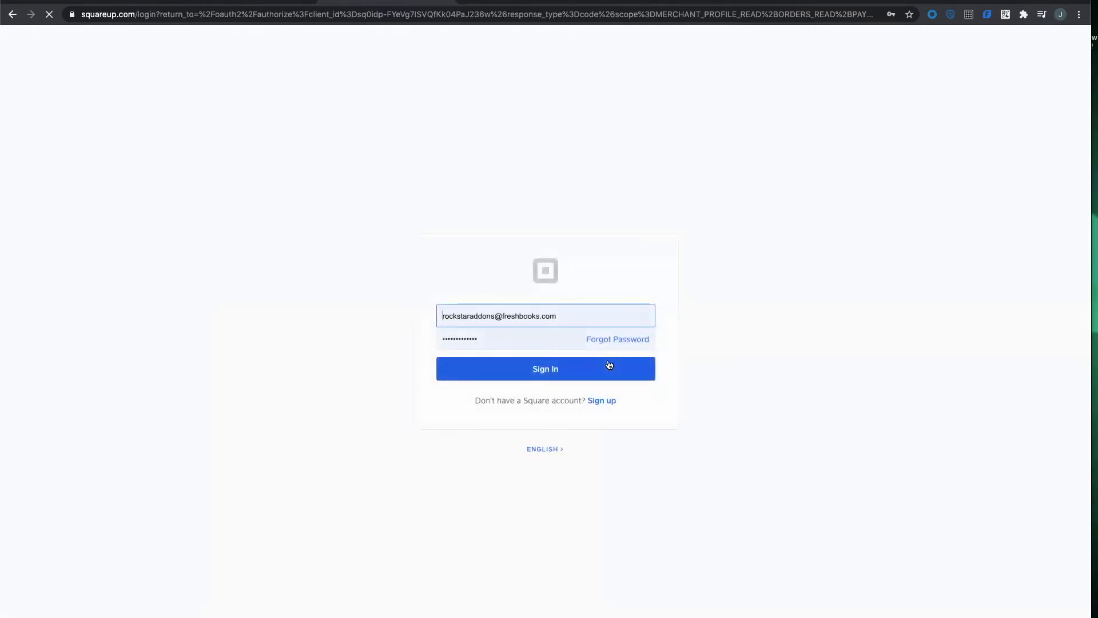
pyautogui.click(545, 368)
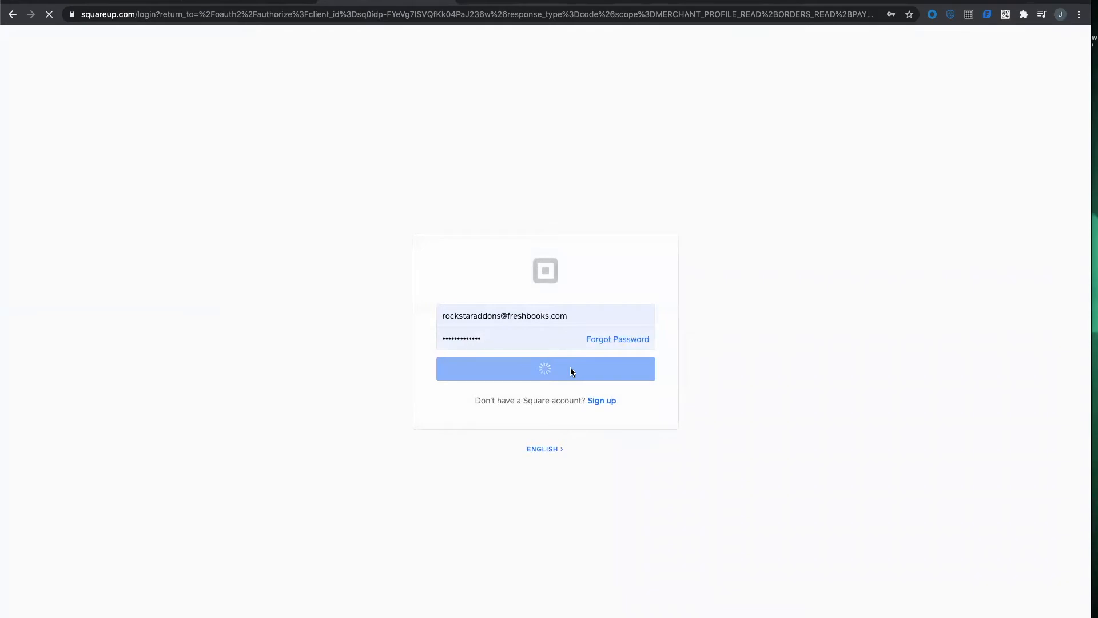
pyautogui.click(545, 368)
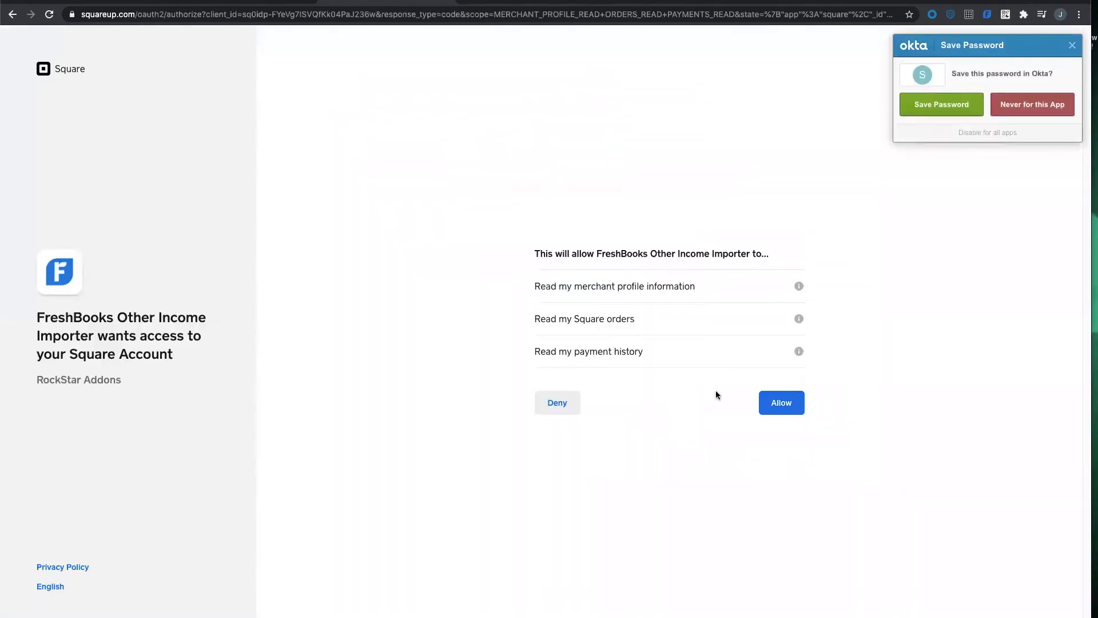
pyautogui.click(782, 402)
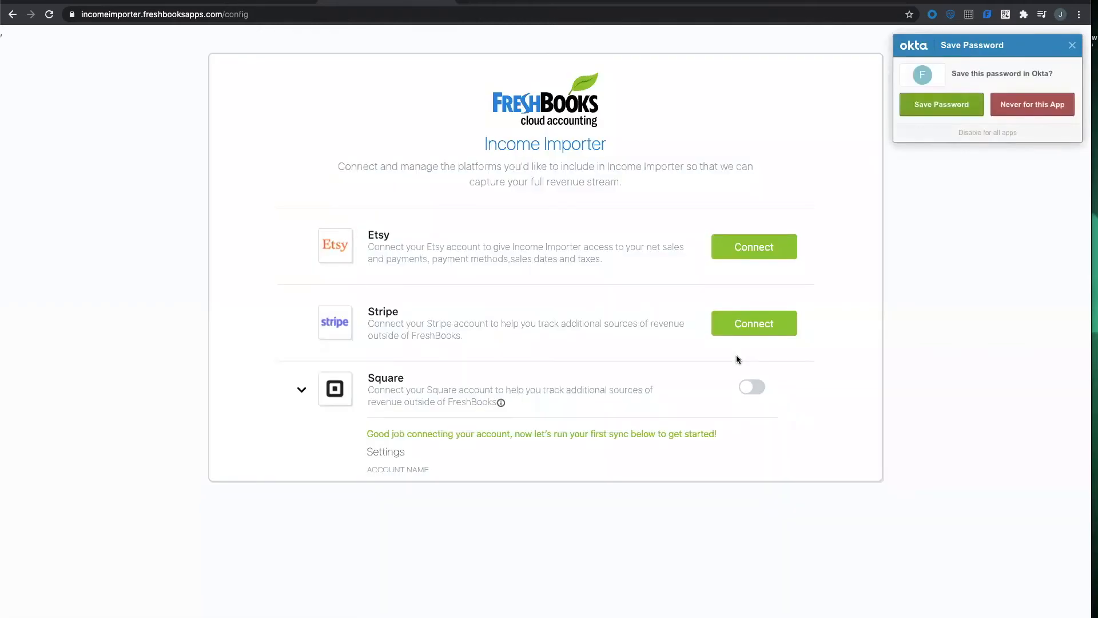
# - Switch the Square connection on, set Sync Start Date to 2021-03-14 and start the sync
pyautogui.scroll(-3)
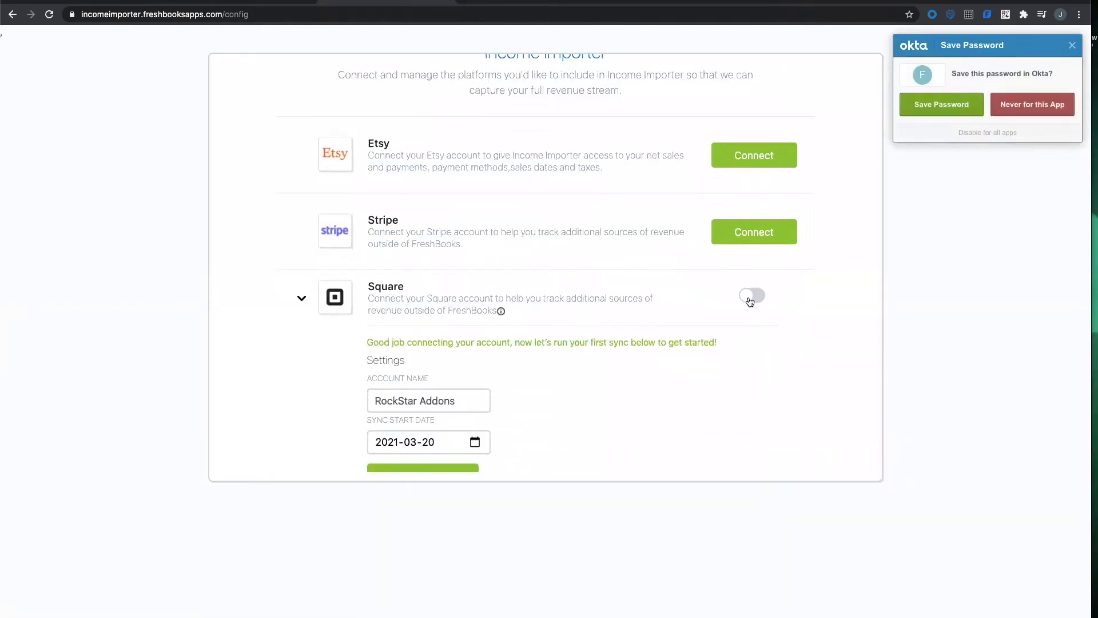
pyautogui.click(751, 295)
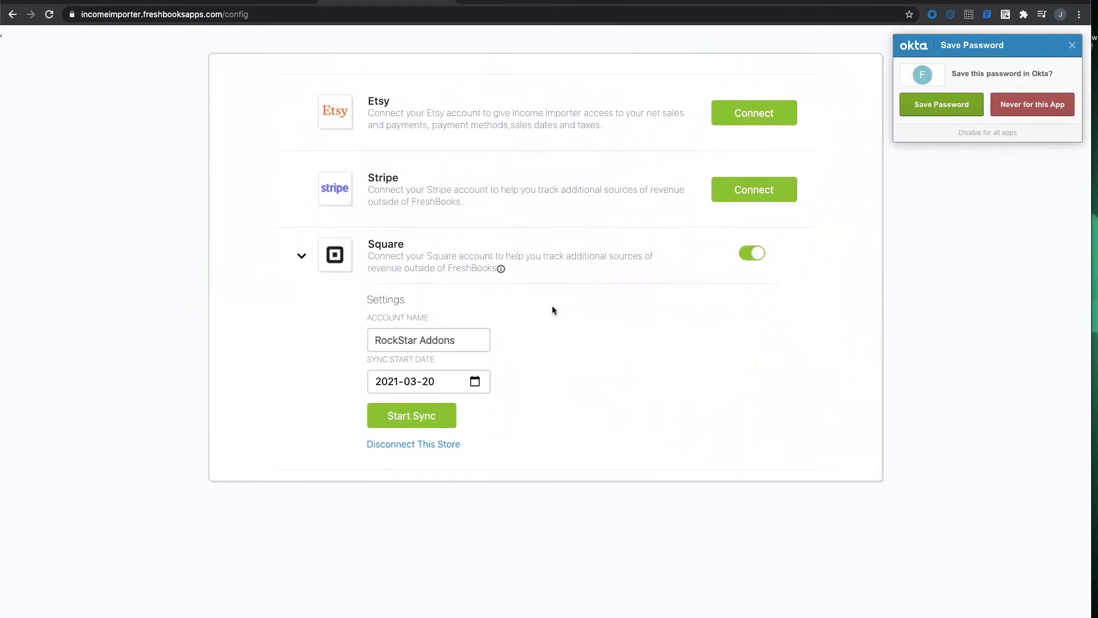
pyautogui.moveTo(442, 385)
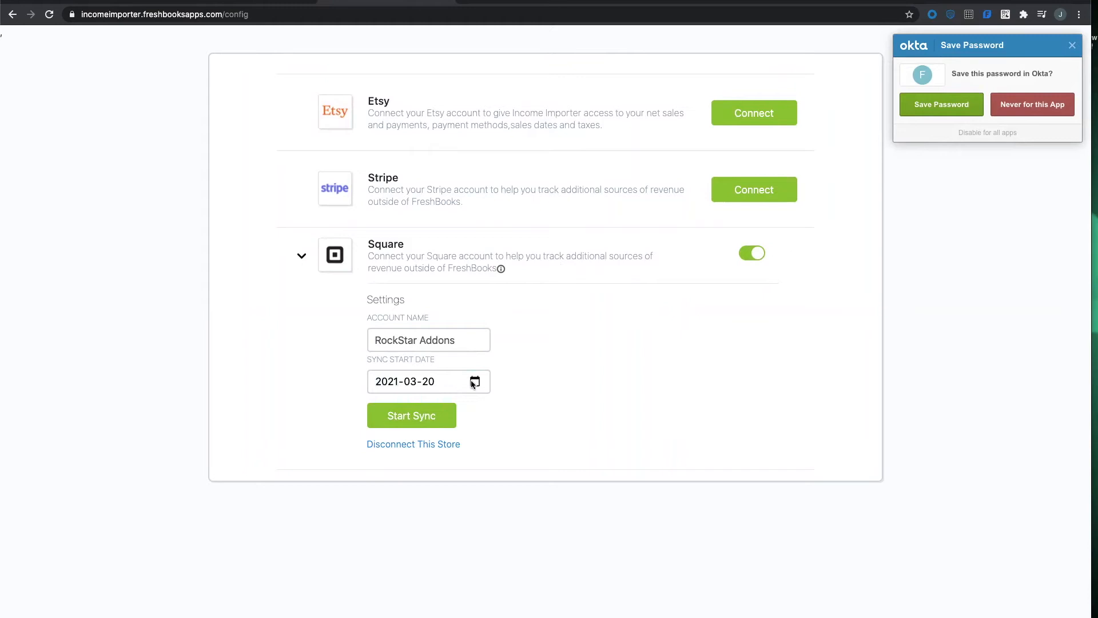
pyautogui.click(474, 381)
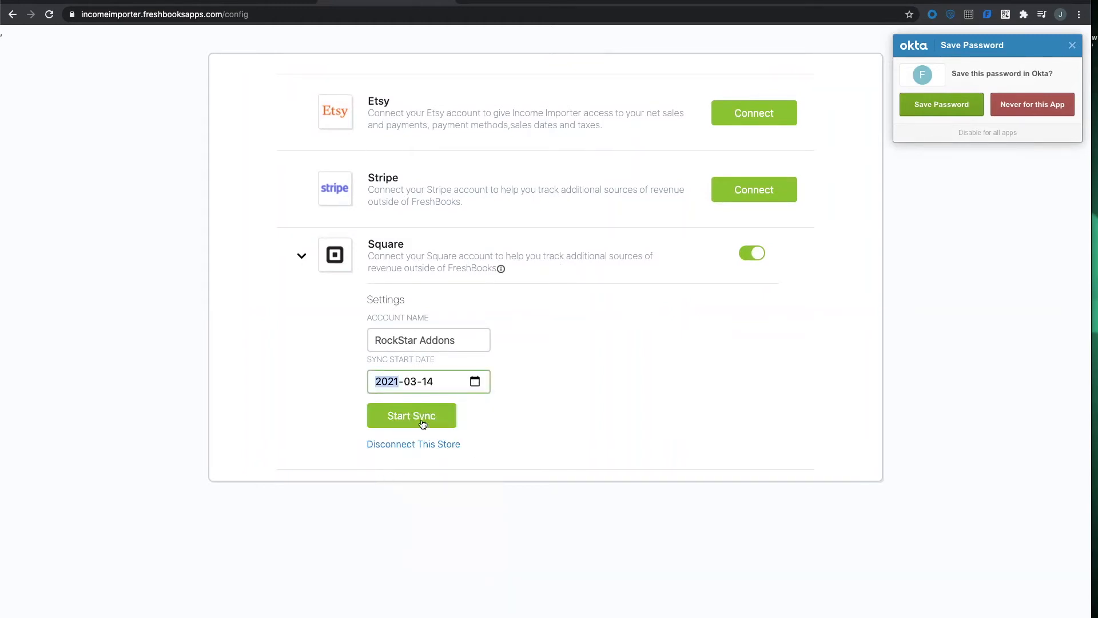
pyautogui.click(411, 416)
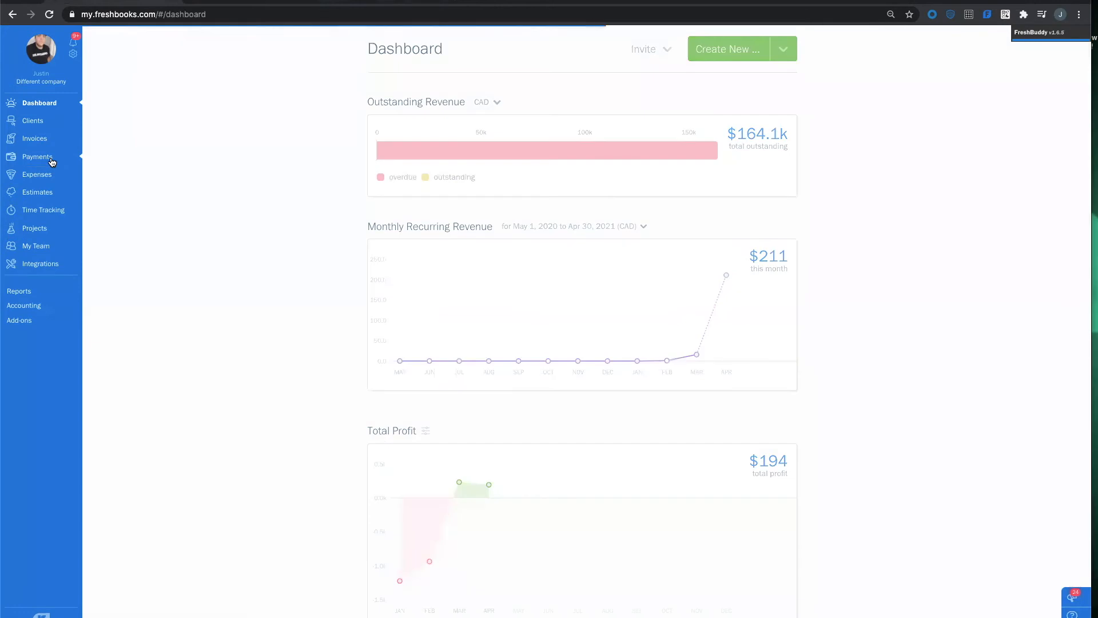
# - Show Payments > Other Income, listing the imported Square transactions
pyautogui.click(38, 157)
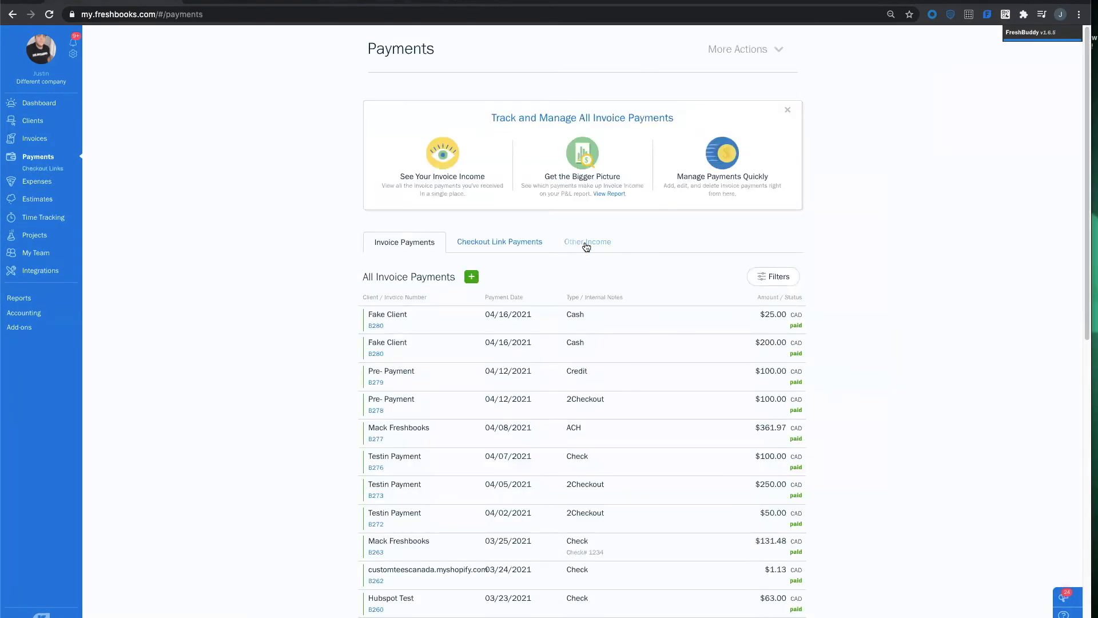
pyautogui.click(587, 241)
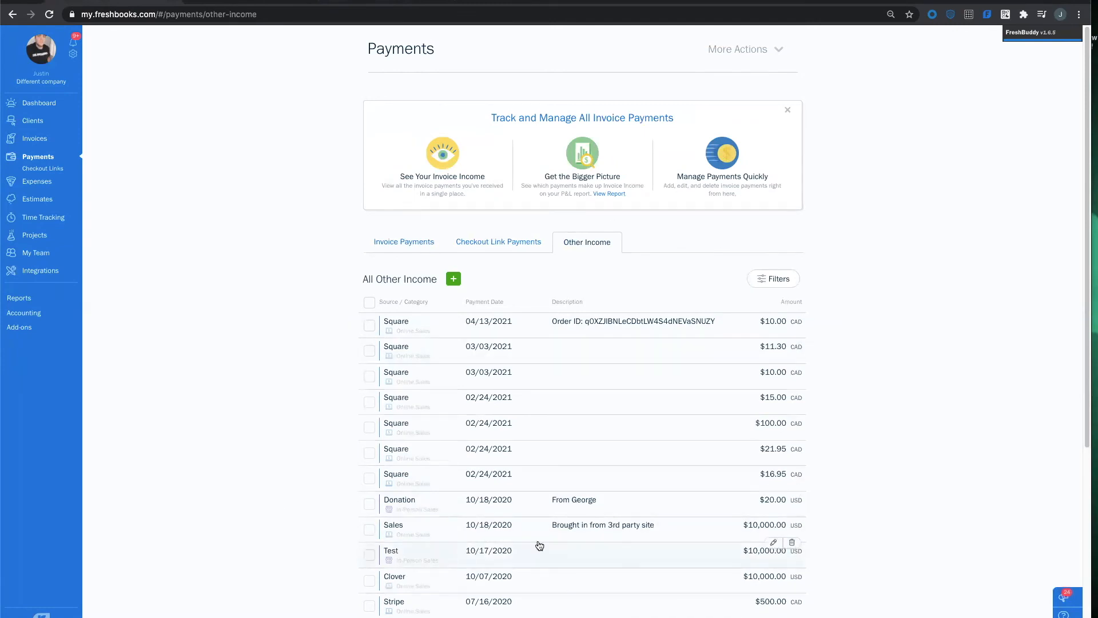
pyautogui.moveTo(515, 322)
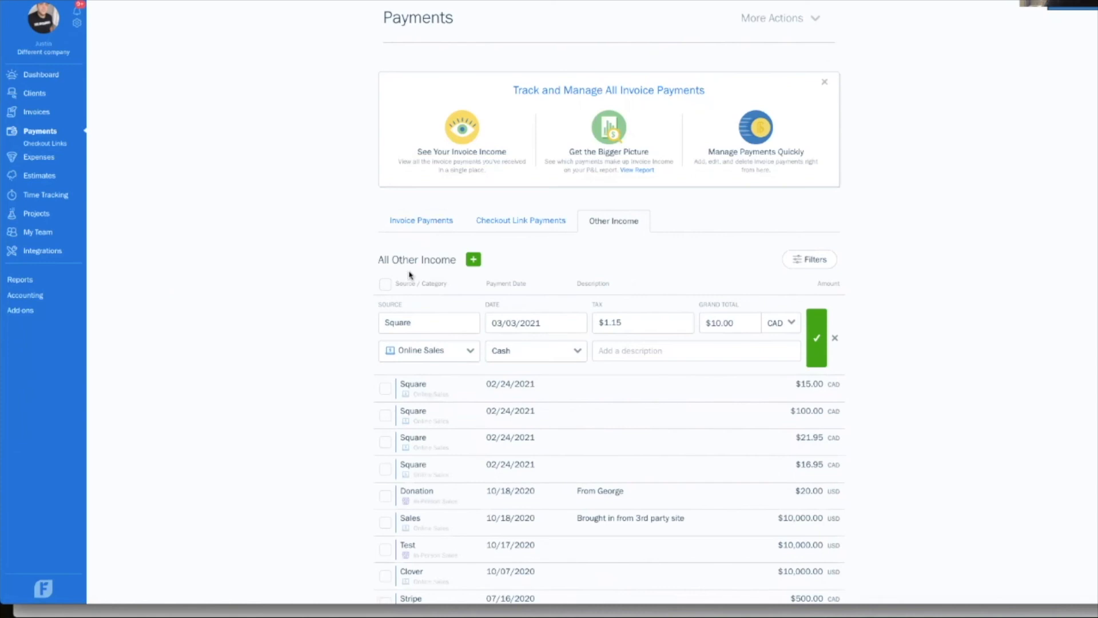
pyautogui.moveTo(194, 326)
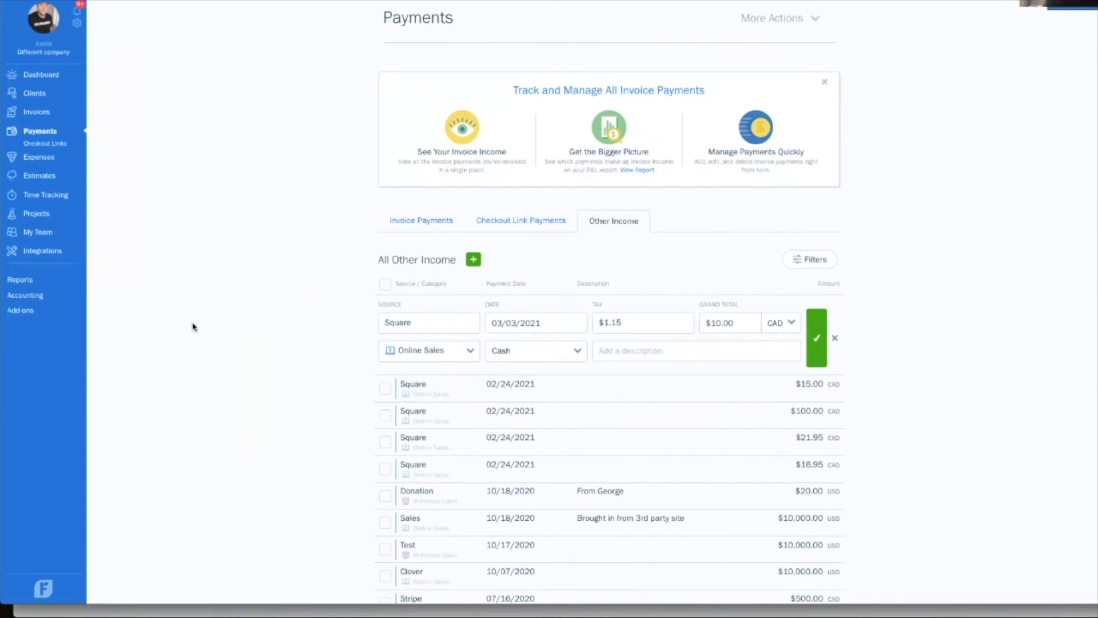
pyautogui.moveTo(19, 279)
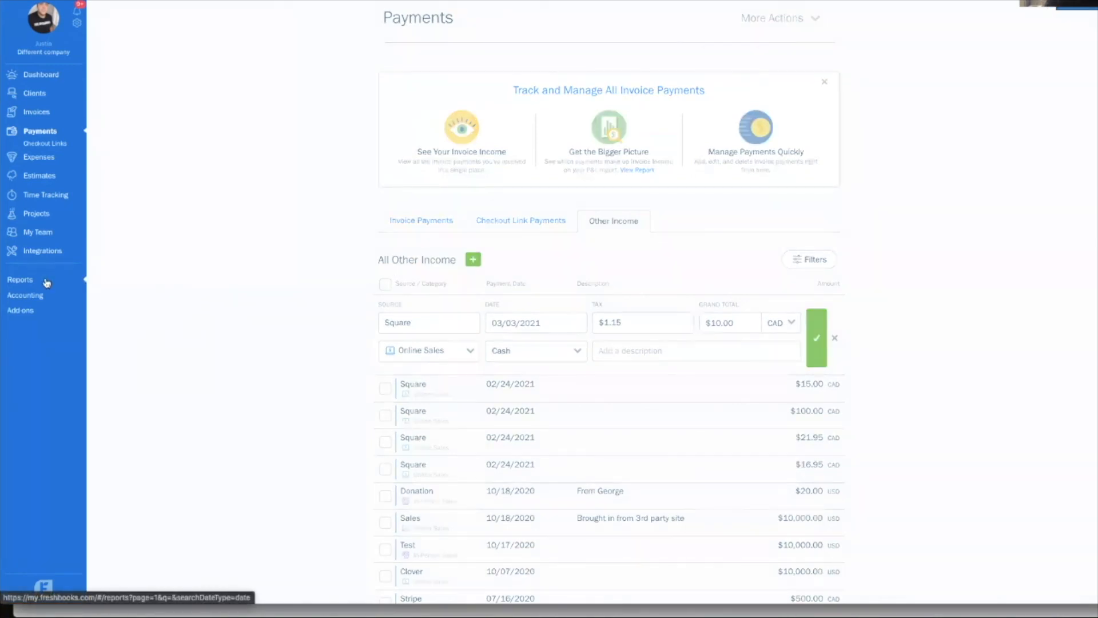
# - Show the Profit & Loss report from Accounting Reports
pyautogui.click(20, 280)
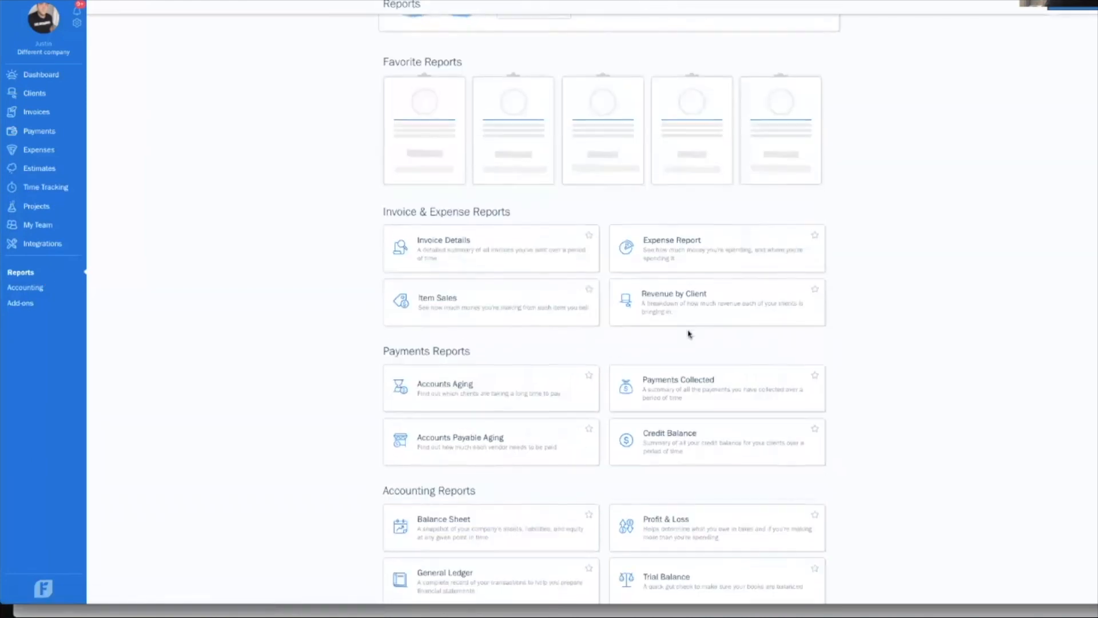
pyautogui.click(665, 518)
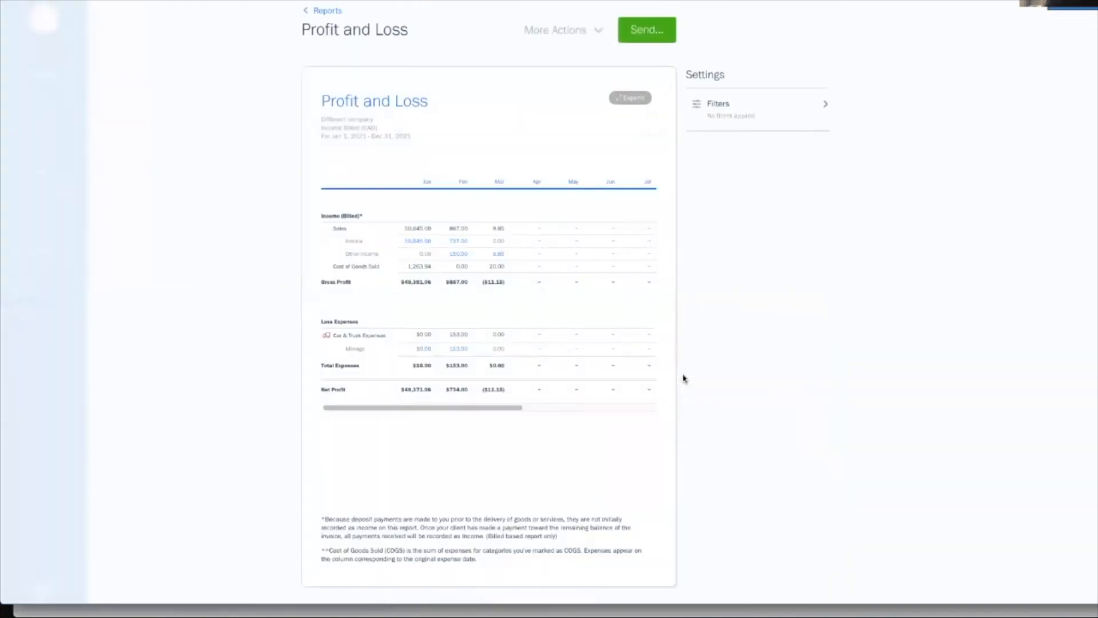